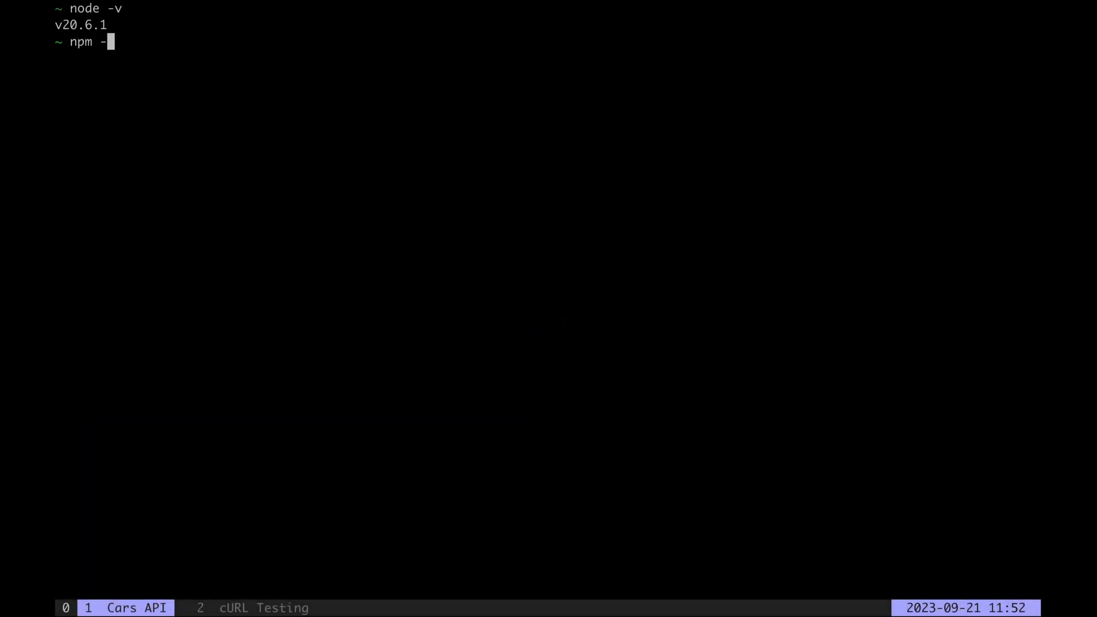
- Create the cars-api folder with main.js and save a 'nodemon --env-file=.env main.js' start script in package.json
type("jq --ver")
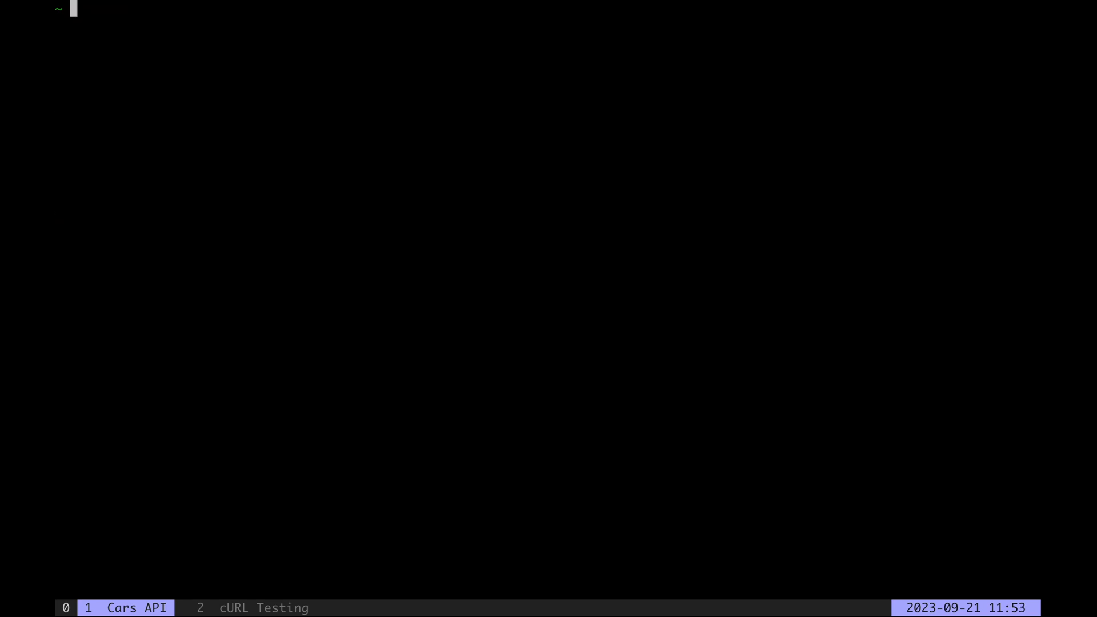
type("cd !$")
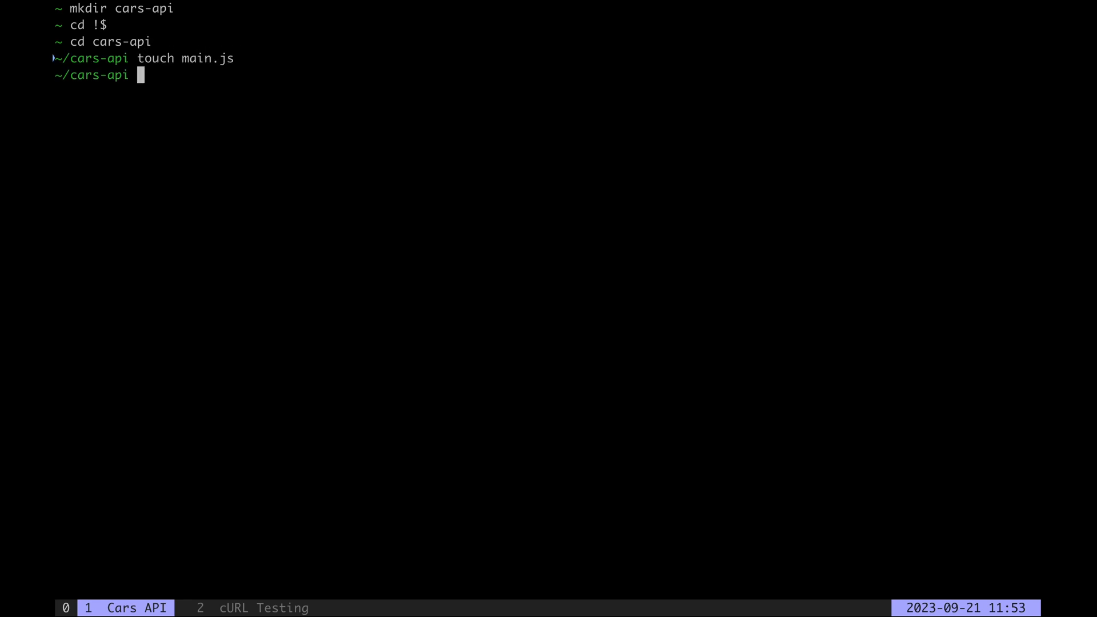
type("npm")
type("\"start\": \"nodemon --env-")
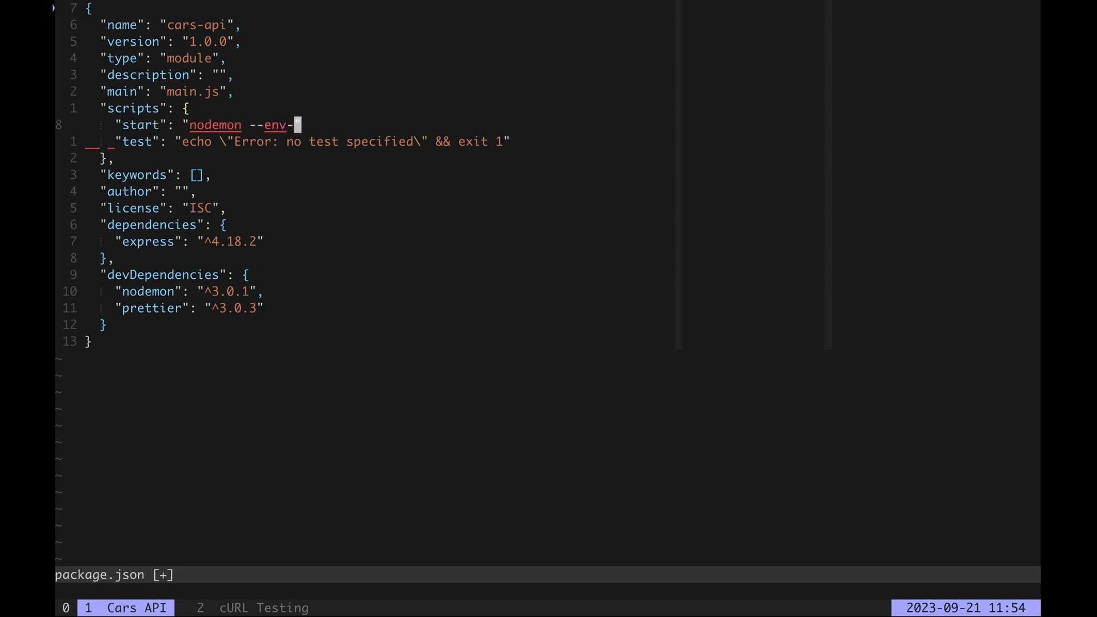
type("file=.env")
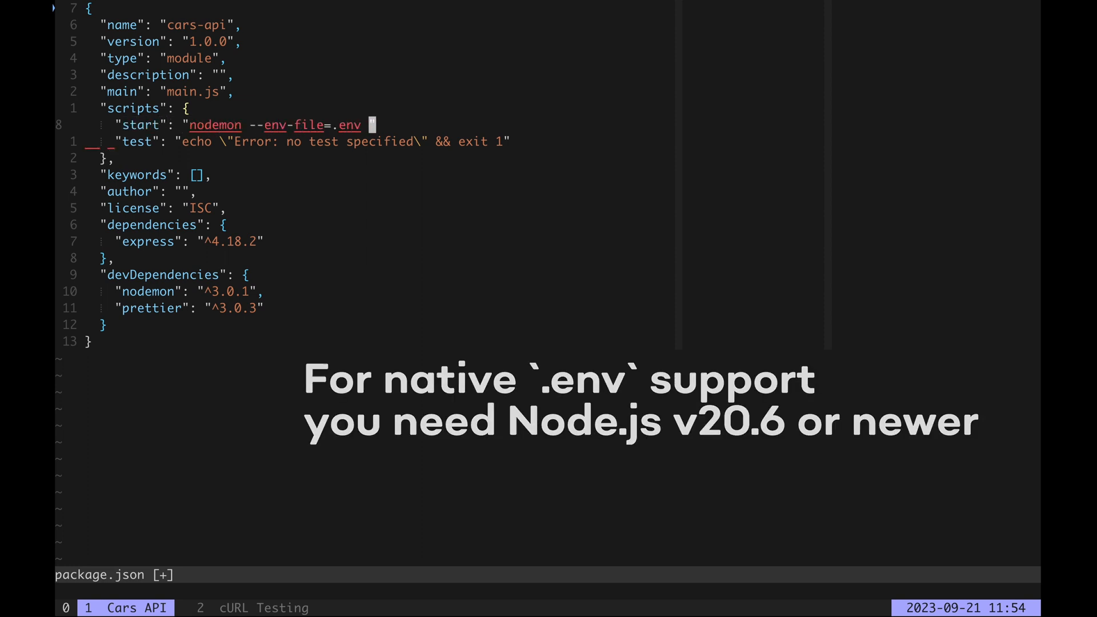
type(":w")
type("vi .")
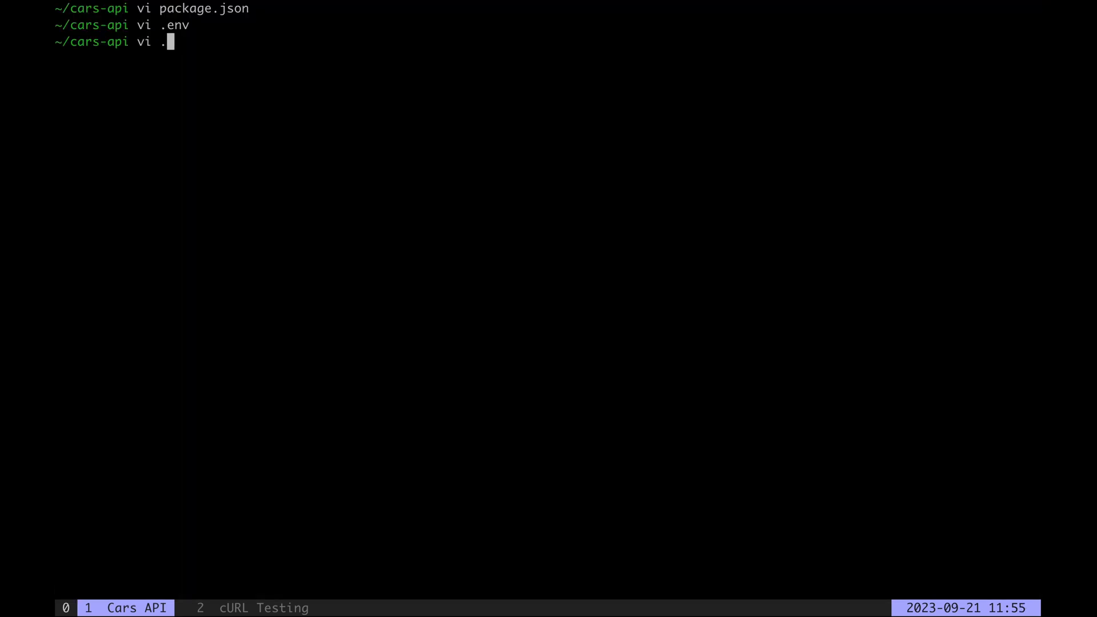
key("Enter")
type("app")
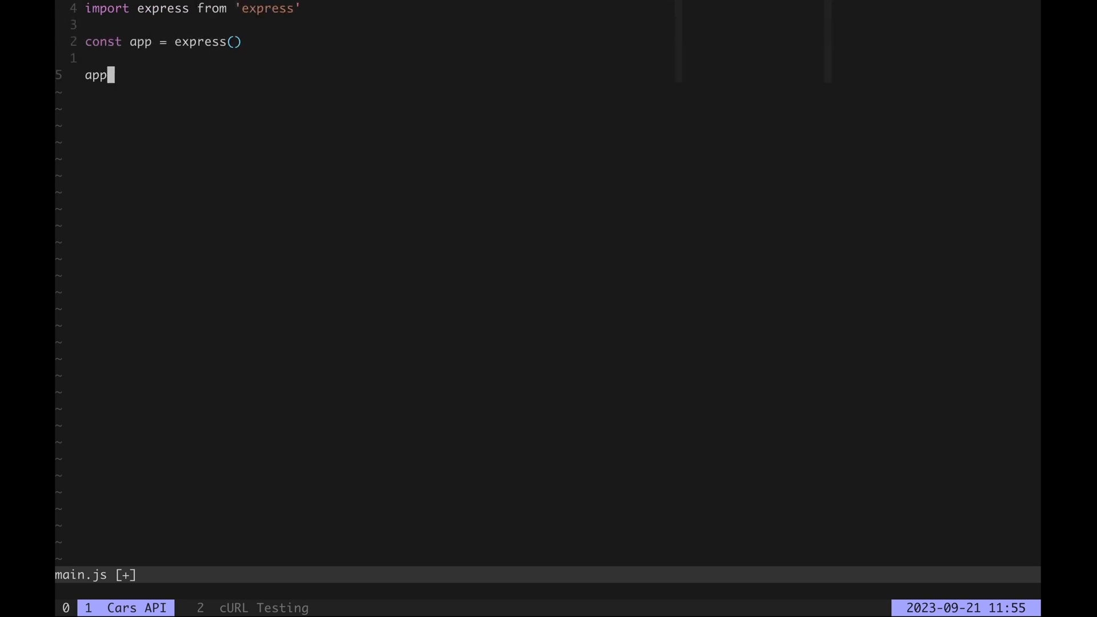
type(".listen(process.env.PORT, () => {")
type("console.log( ")
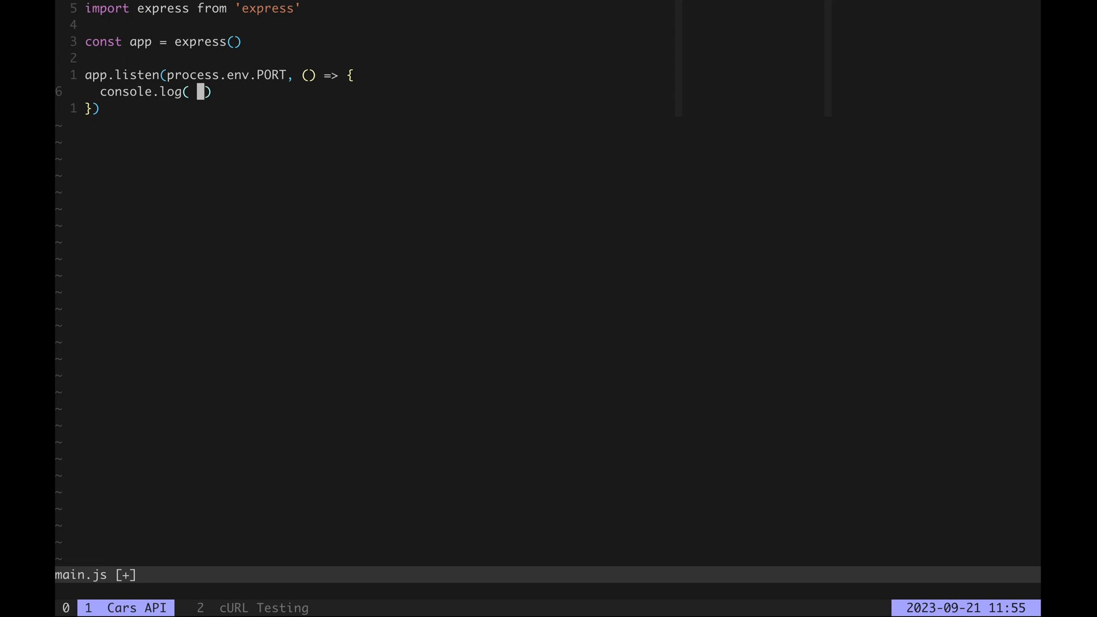
type("`Listening at http://localhost:${process.env.PORT}`")
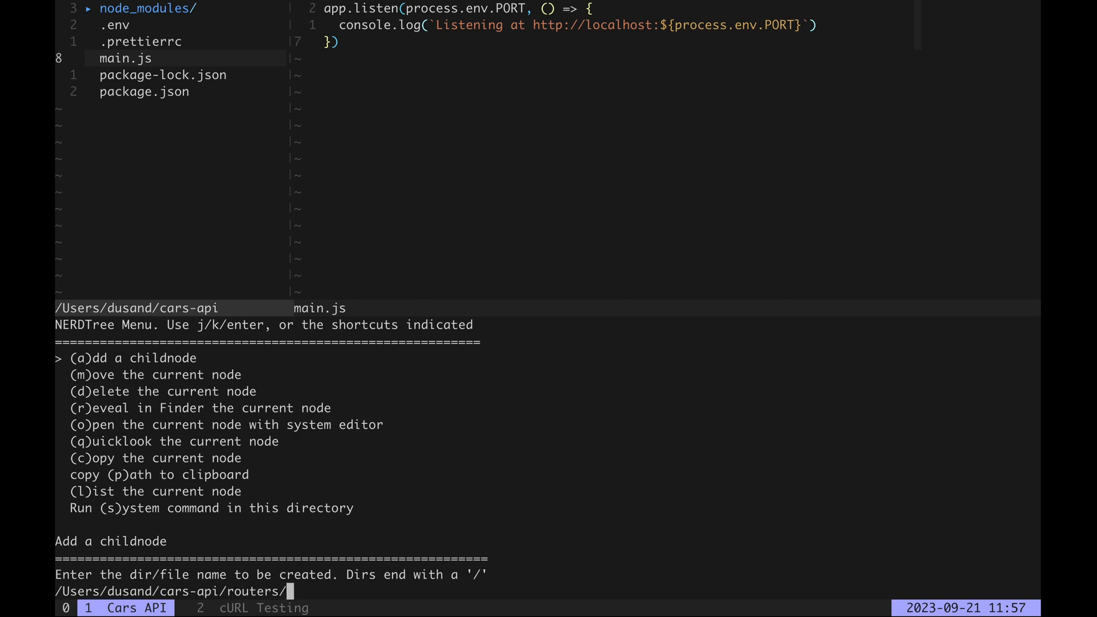
- Create routers/car-router.js with express.Router(), a router.get('/') JSON greeting and a default export
type("car-router.js")
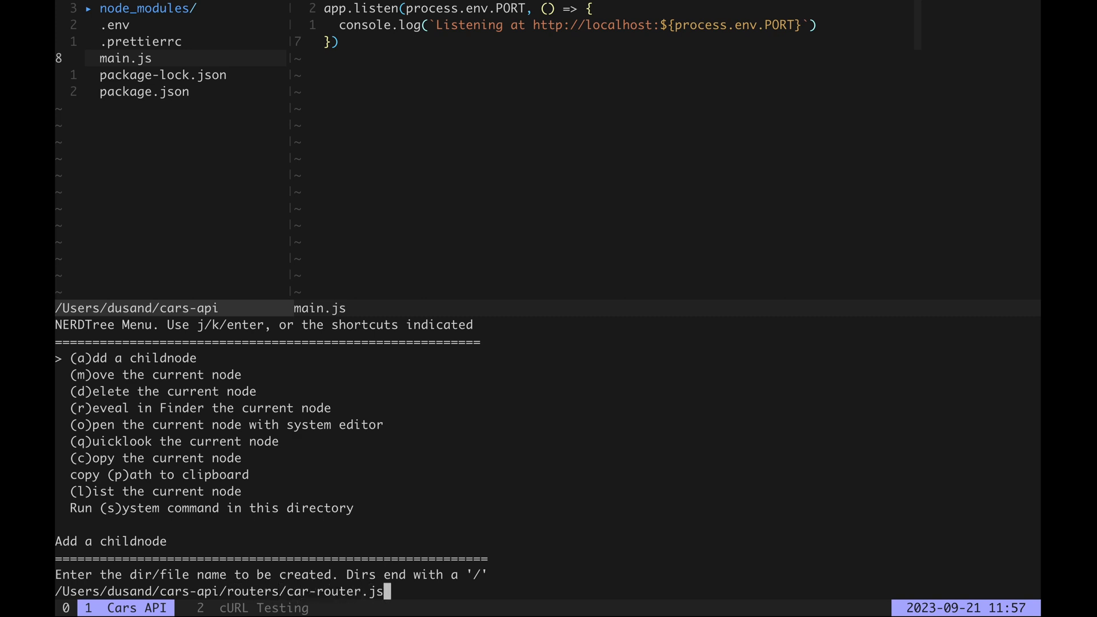
key("Enter")
type("const router =")
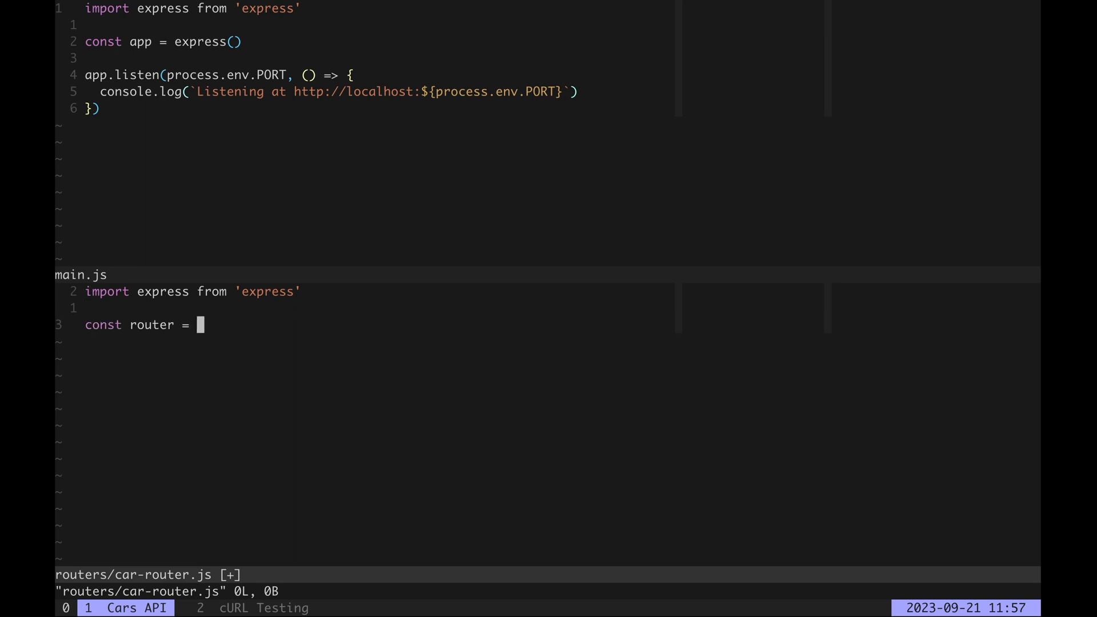
type("express.Router()")
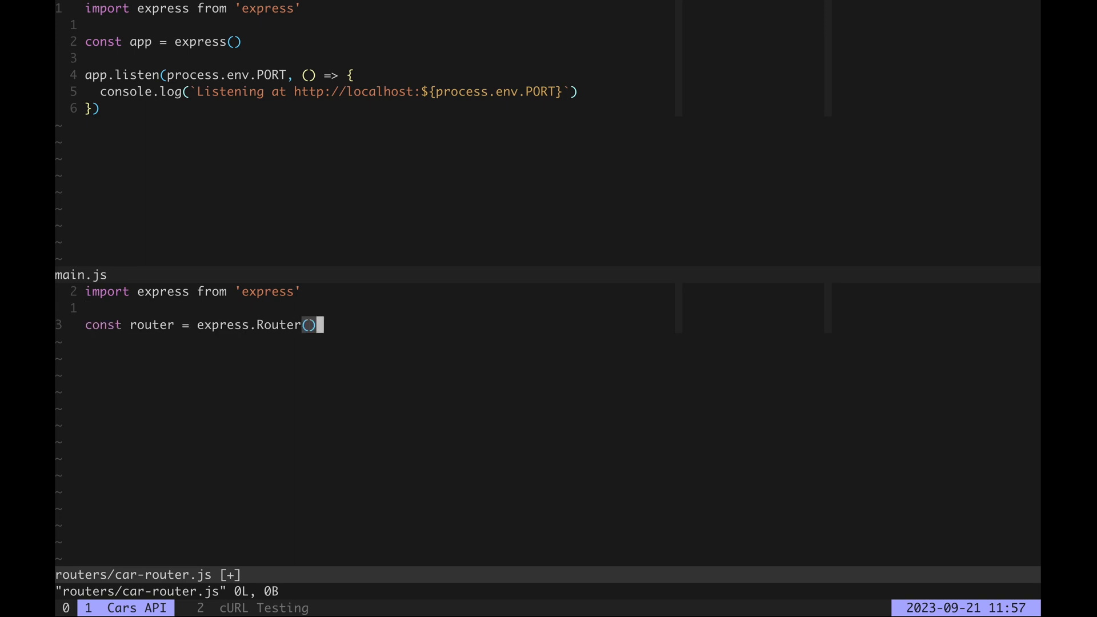
type("router.get('/')")
type("res.json({message: 'Hello Wo")
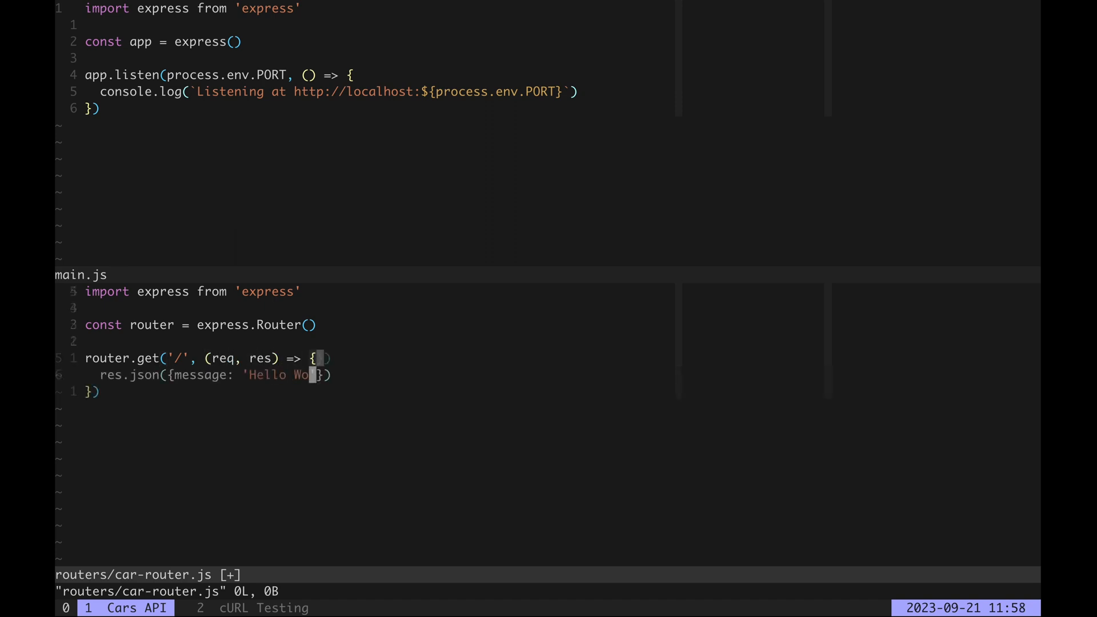
type("export d")
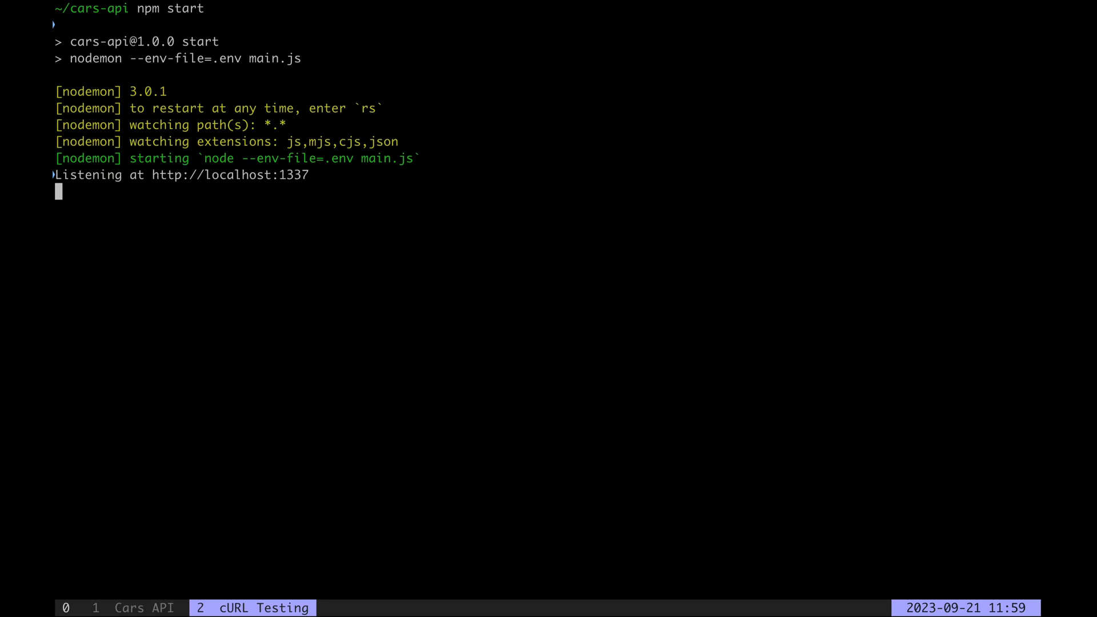
type("curl -sX GET http://localhost:1337/cars/ | jq")
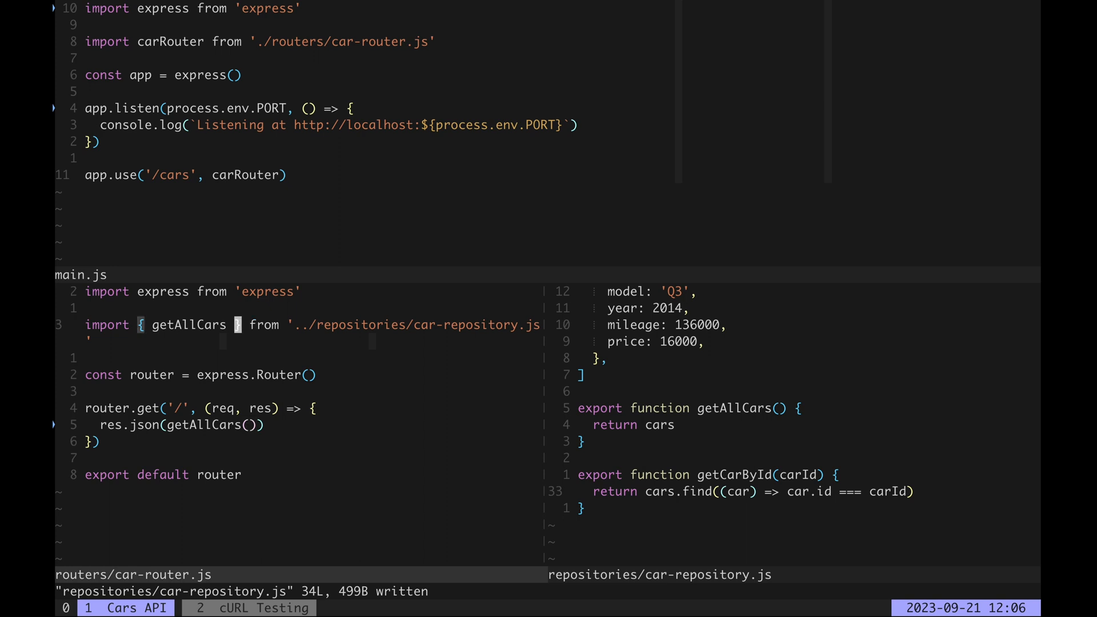
- Import getCarById for a GET /:carId route and verify it with curl GET /cars/3 through jq
type(", getCarBy")
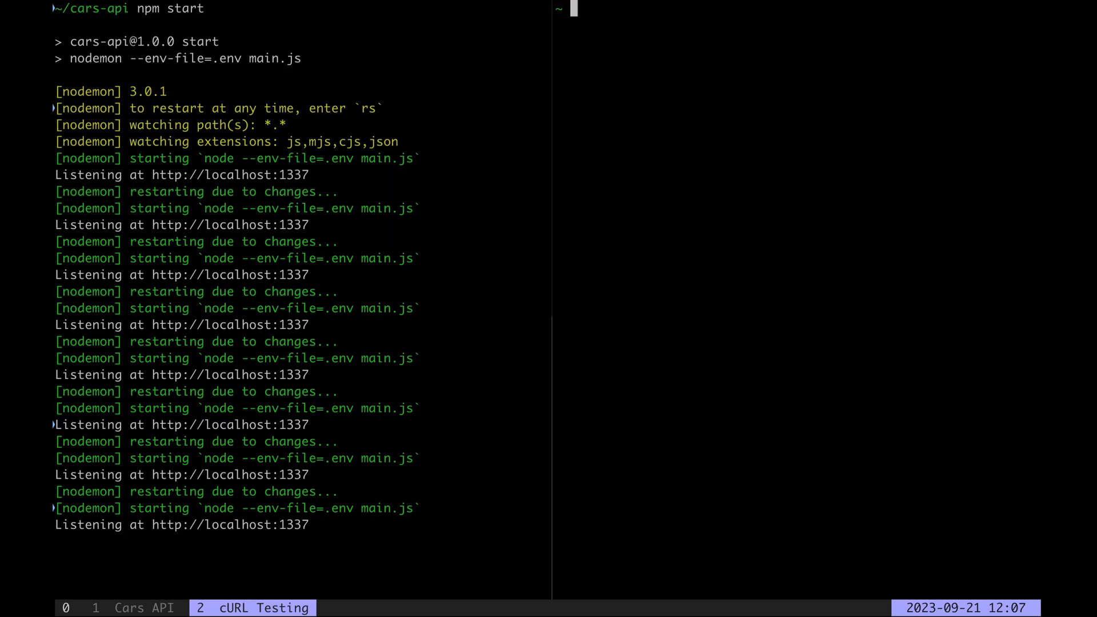
type("curl -sX GET http://localhost:1337/cars/3 | jq")
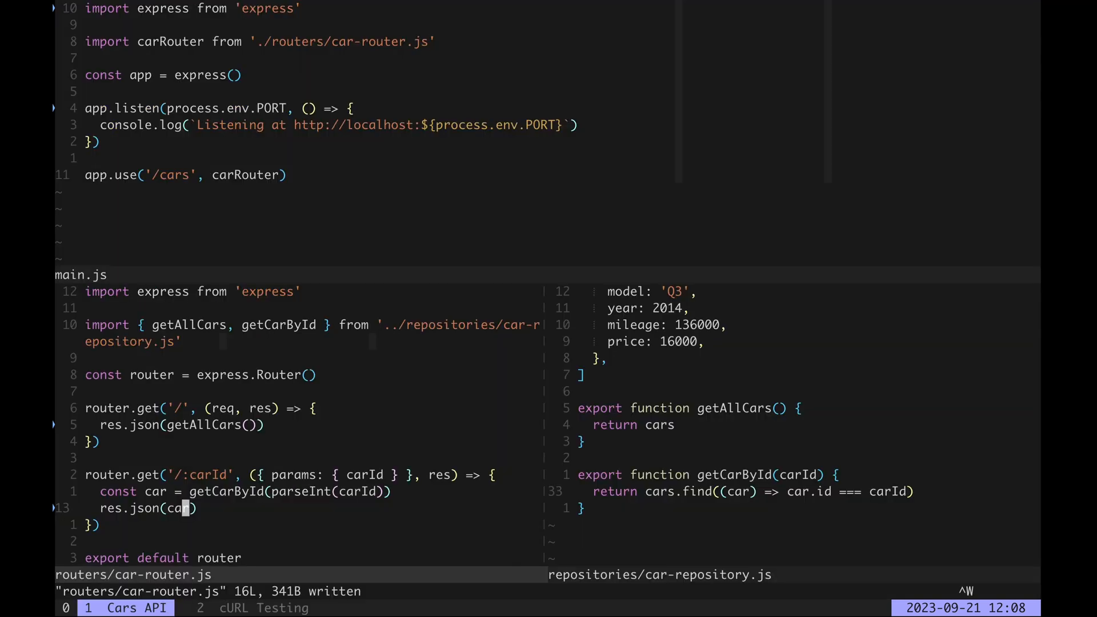
- Export createCar assigning the next highest id, return res.json(newCar).status(201) from POST /, and move to main.js for express.json()
type("export function createCar(createCarDto) {")
type("const ne")
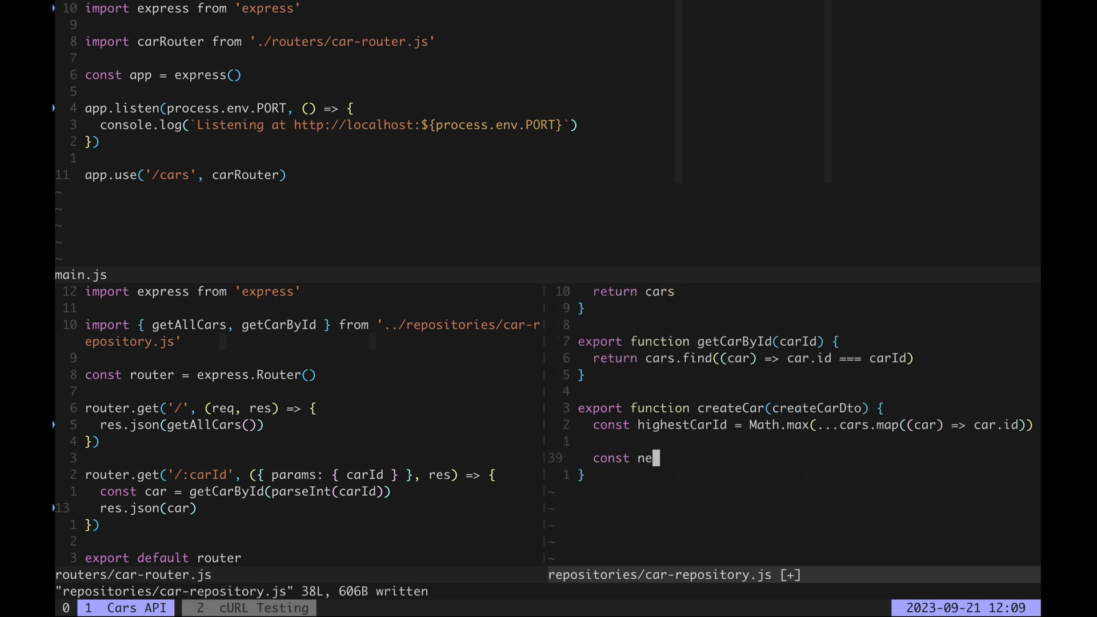
type("xtCarId = highestCarId + 1")
type("res.")
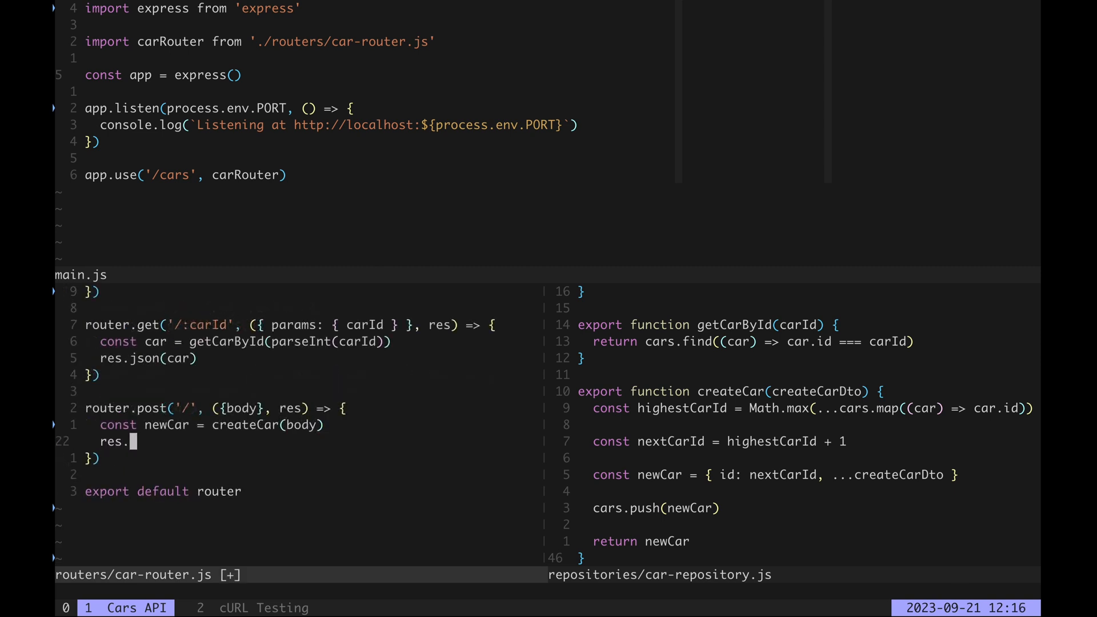
type("json(newCar).status(201")
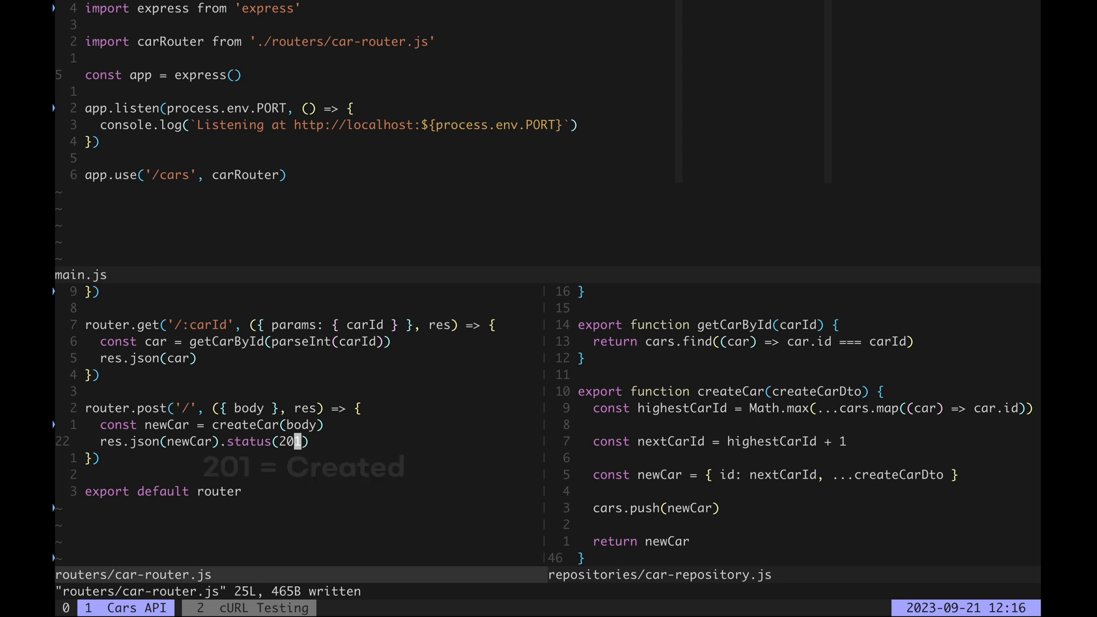
key("ctrl+w")
type("app.use(express.json(")
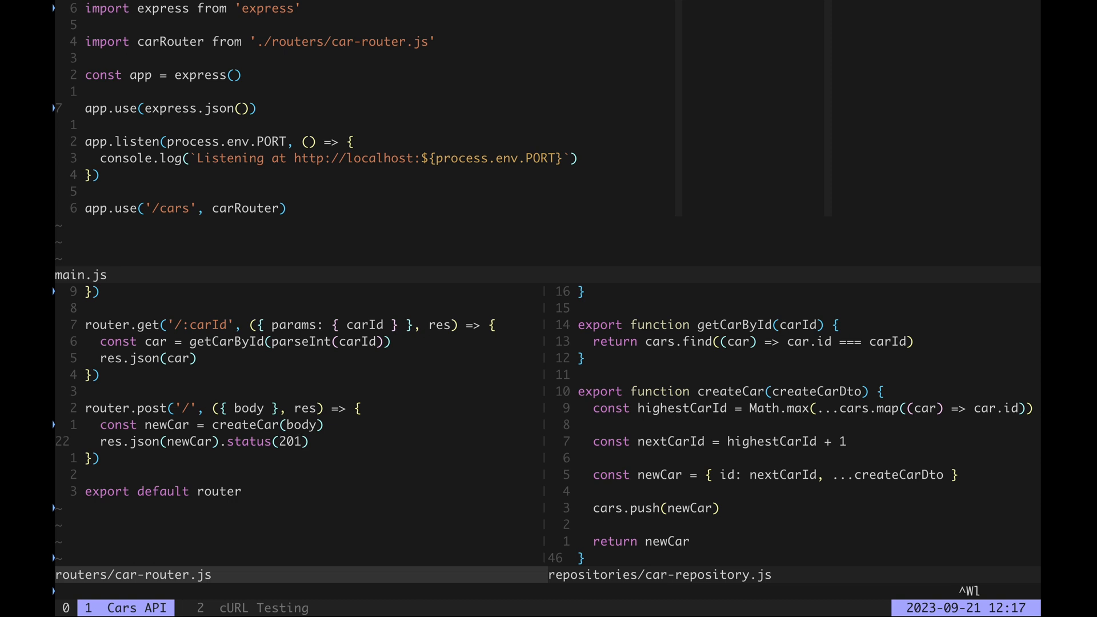
- Export updateCar(carId, updateCarDto) and add router.put('/:carId') passing params and body to return the updated car
type("export function updateCar(carId, updateCarDto) {")
type("router.put('/:carId', ({params: {carId}, ")
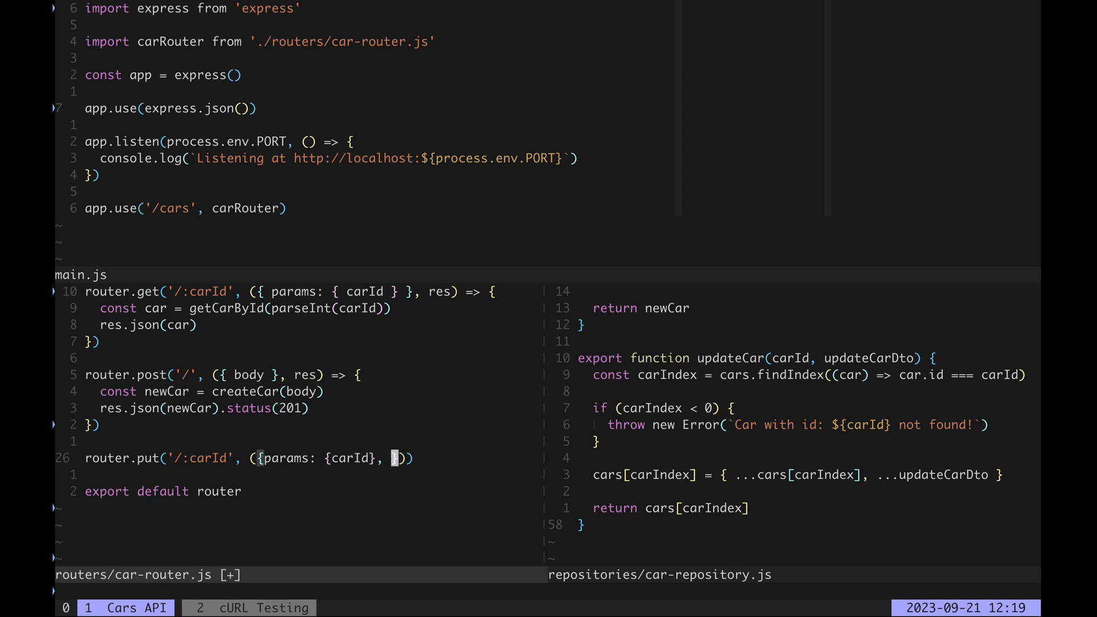
type("body}, res)")
type("exp")
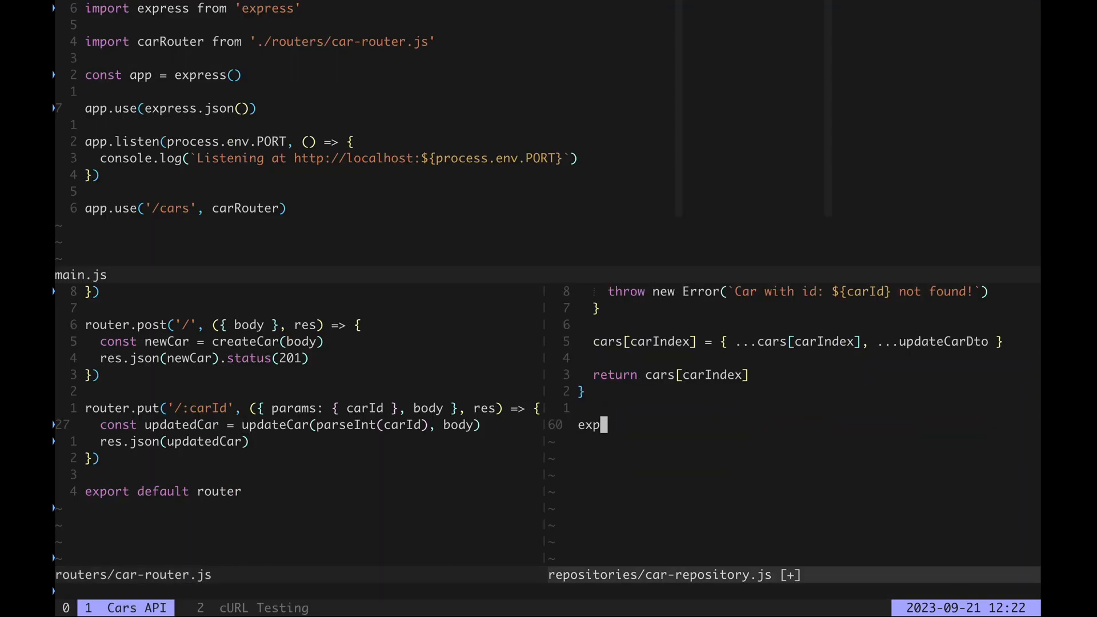
- Export deleteCar(carId) removing the car with cars.splice(carIndex, 1)
type("ort function delet")
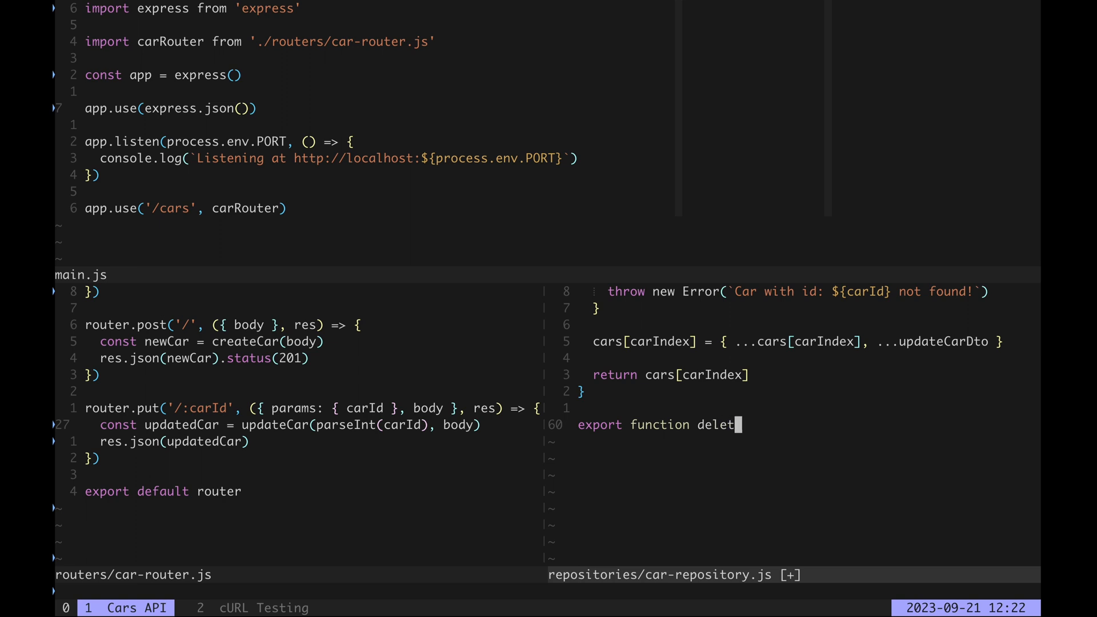
type("eCar(carId) {")
type("cars.splice(")
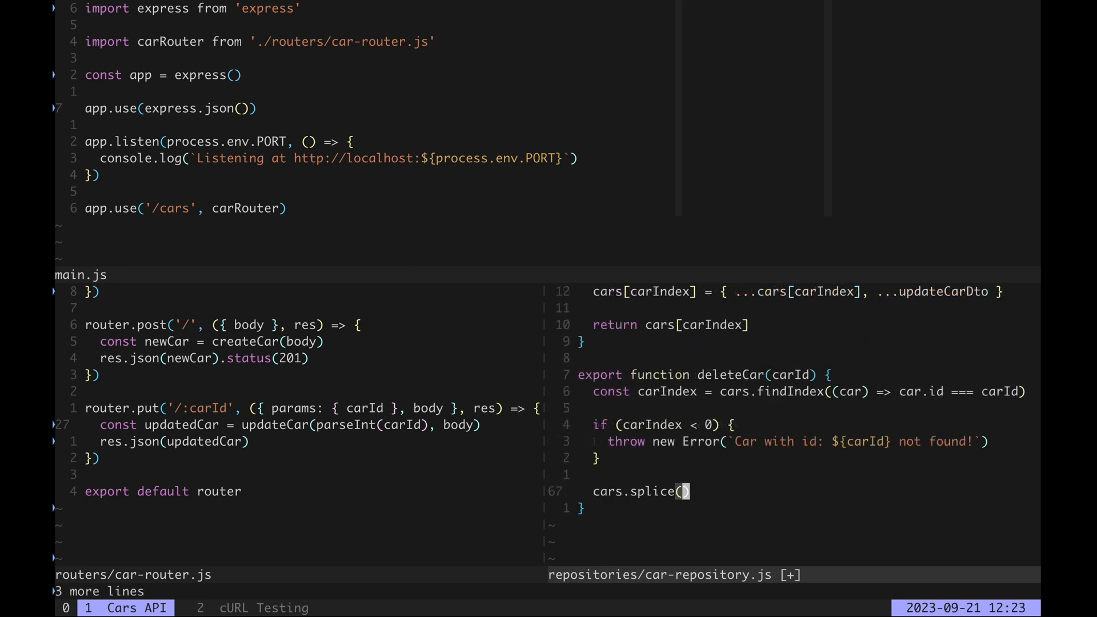
type("carIndex, 1")
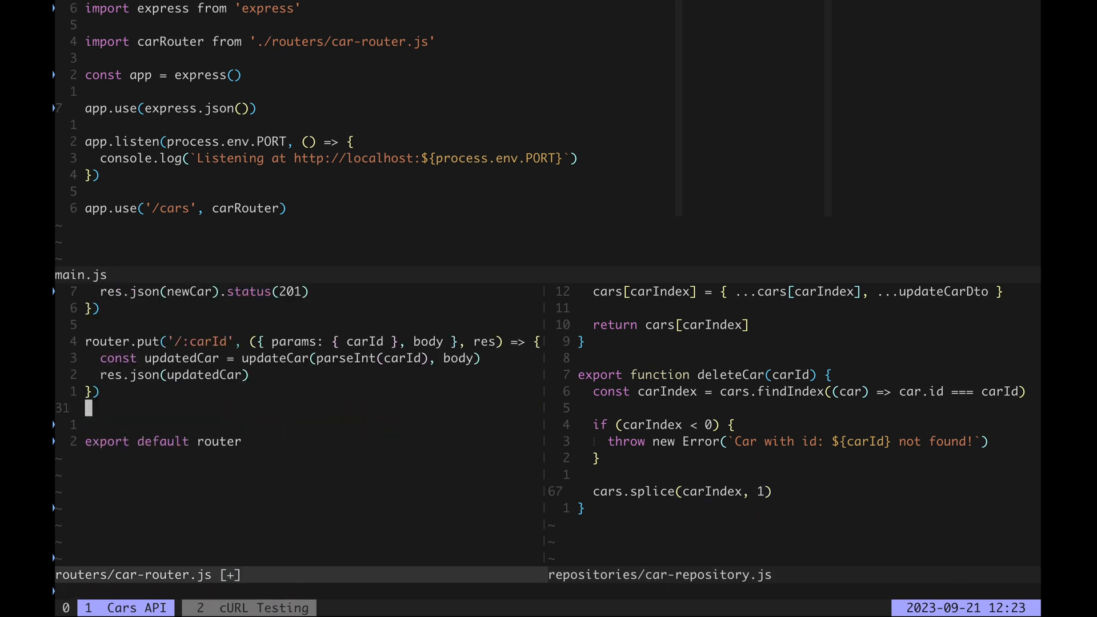
- Add router.delete('/:carId') calling deleteCar and replying res.sendStatus(204), then quit Vim
type("router.delete('/:carId', ({ params: {carId} }, res) => {")
type("deleteCar(parseInt(car")
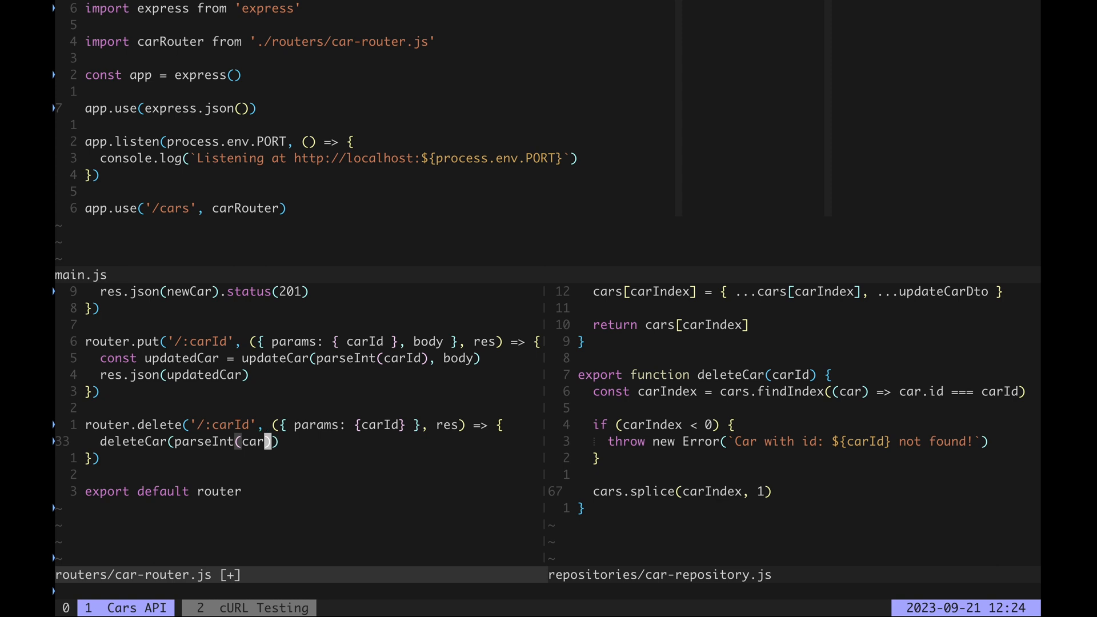
type("res.sendSt")
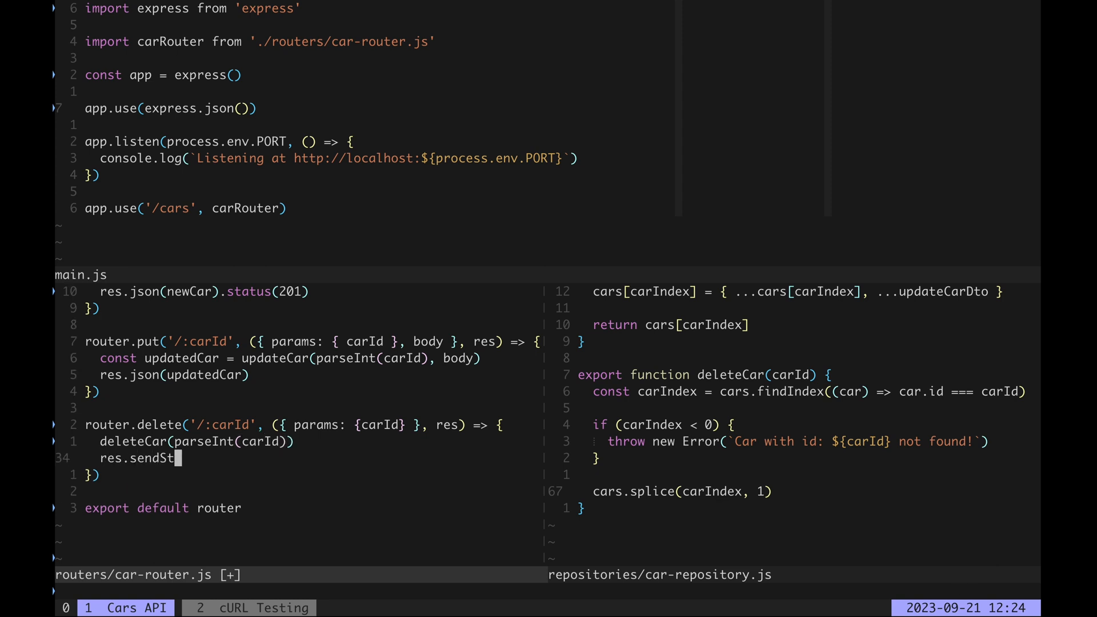
type("atus(204")
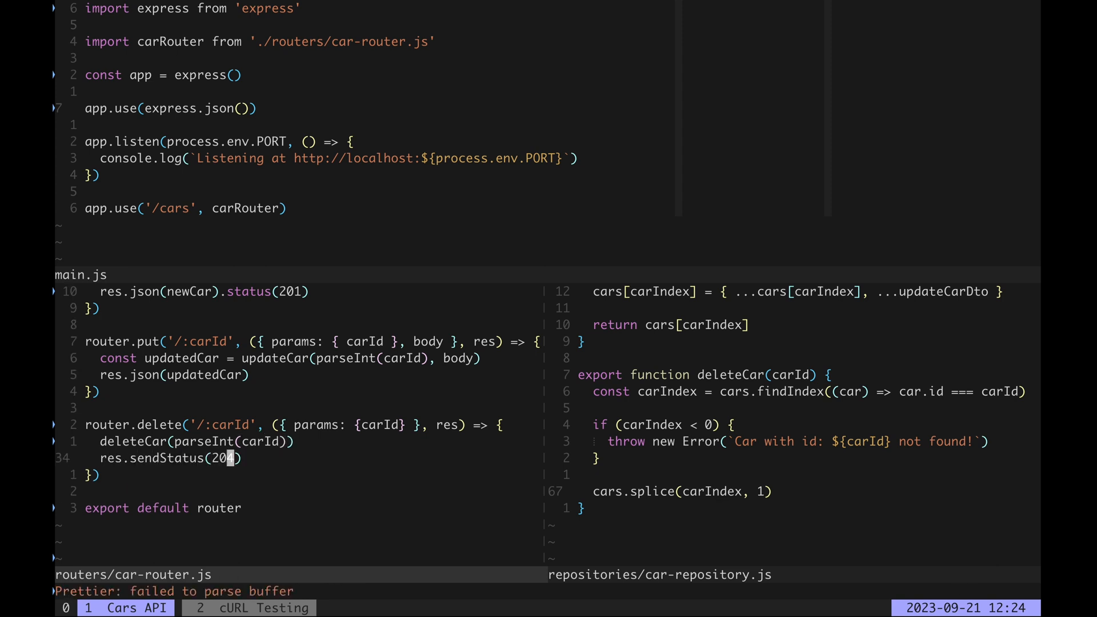
type(":q")
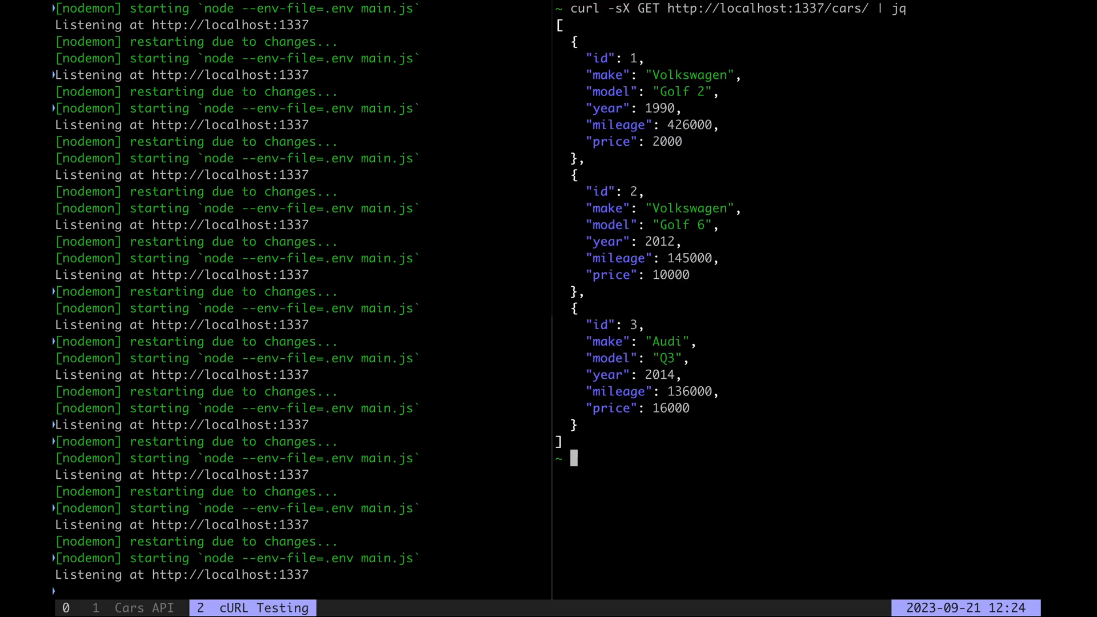
type("curl -siX DELETE http://localhost:1337/cars/3")
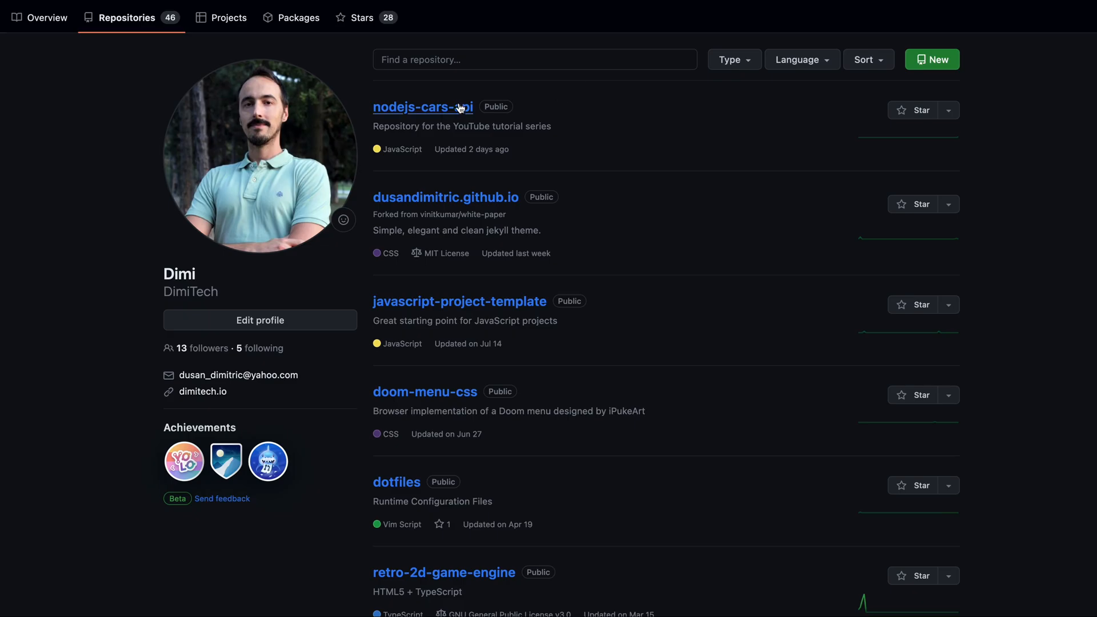
mouse_move(535, 180)
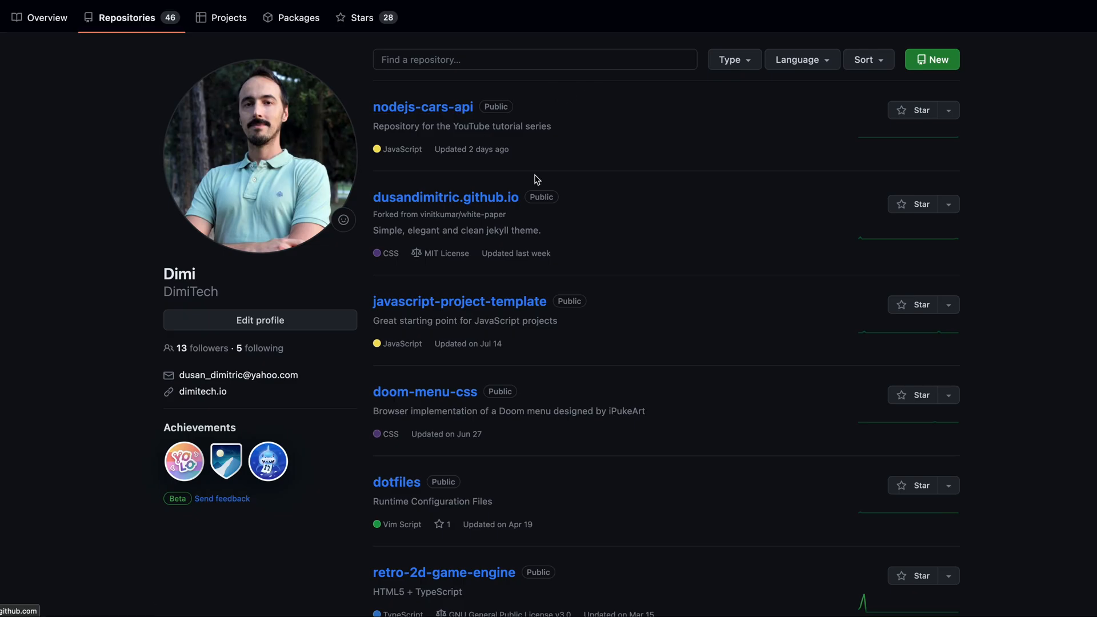